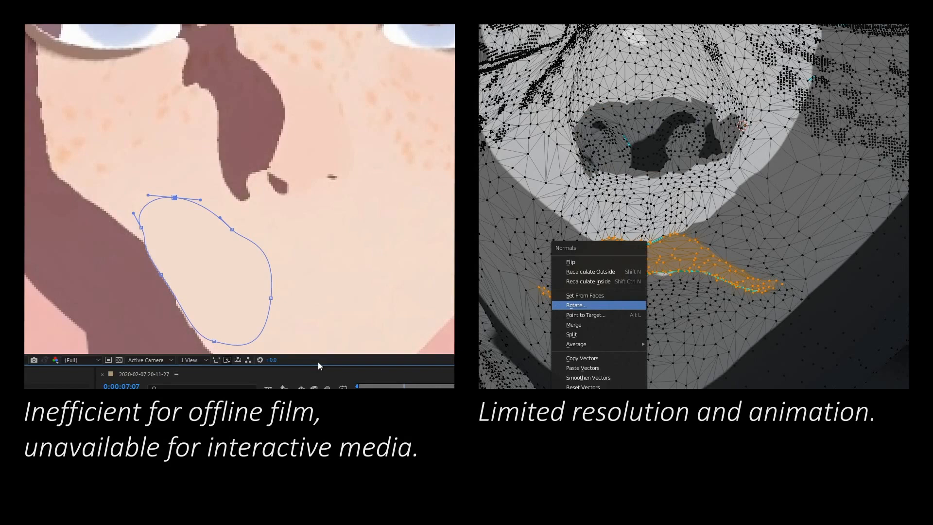
Step: Advance to the Maya demo and show IntensityShape6's shading settings in the Attribute Editor
click(576, 305)
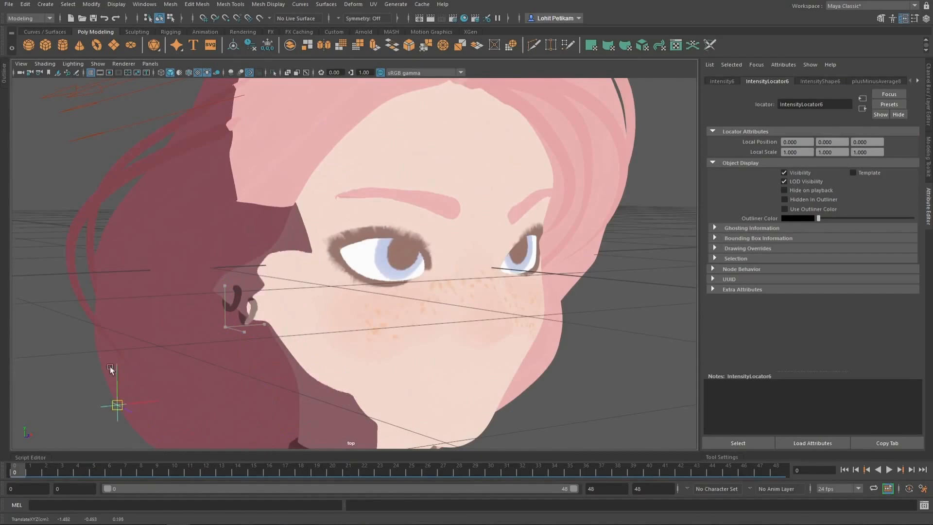
click(820, 81)
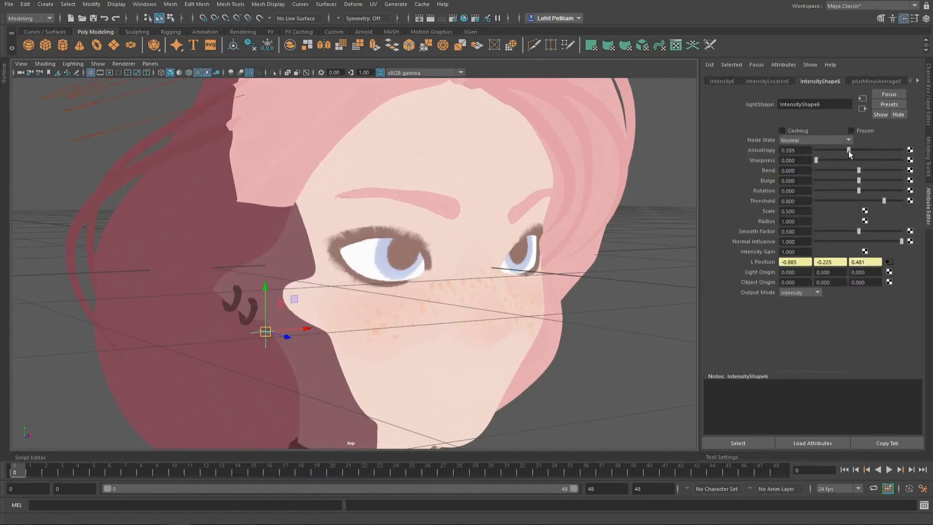